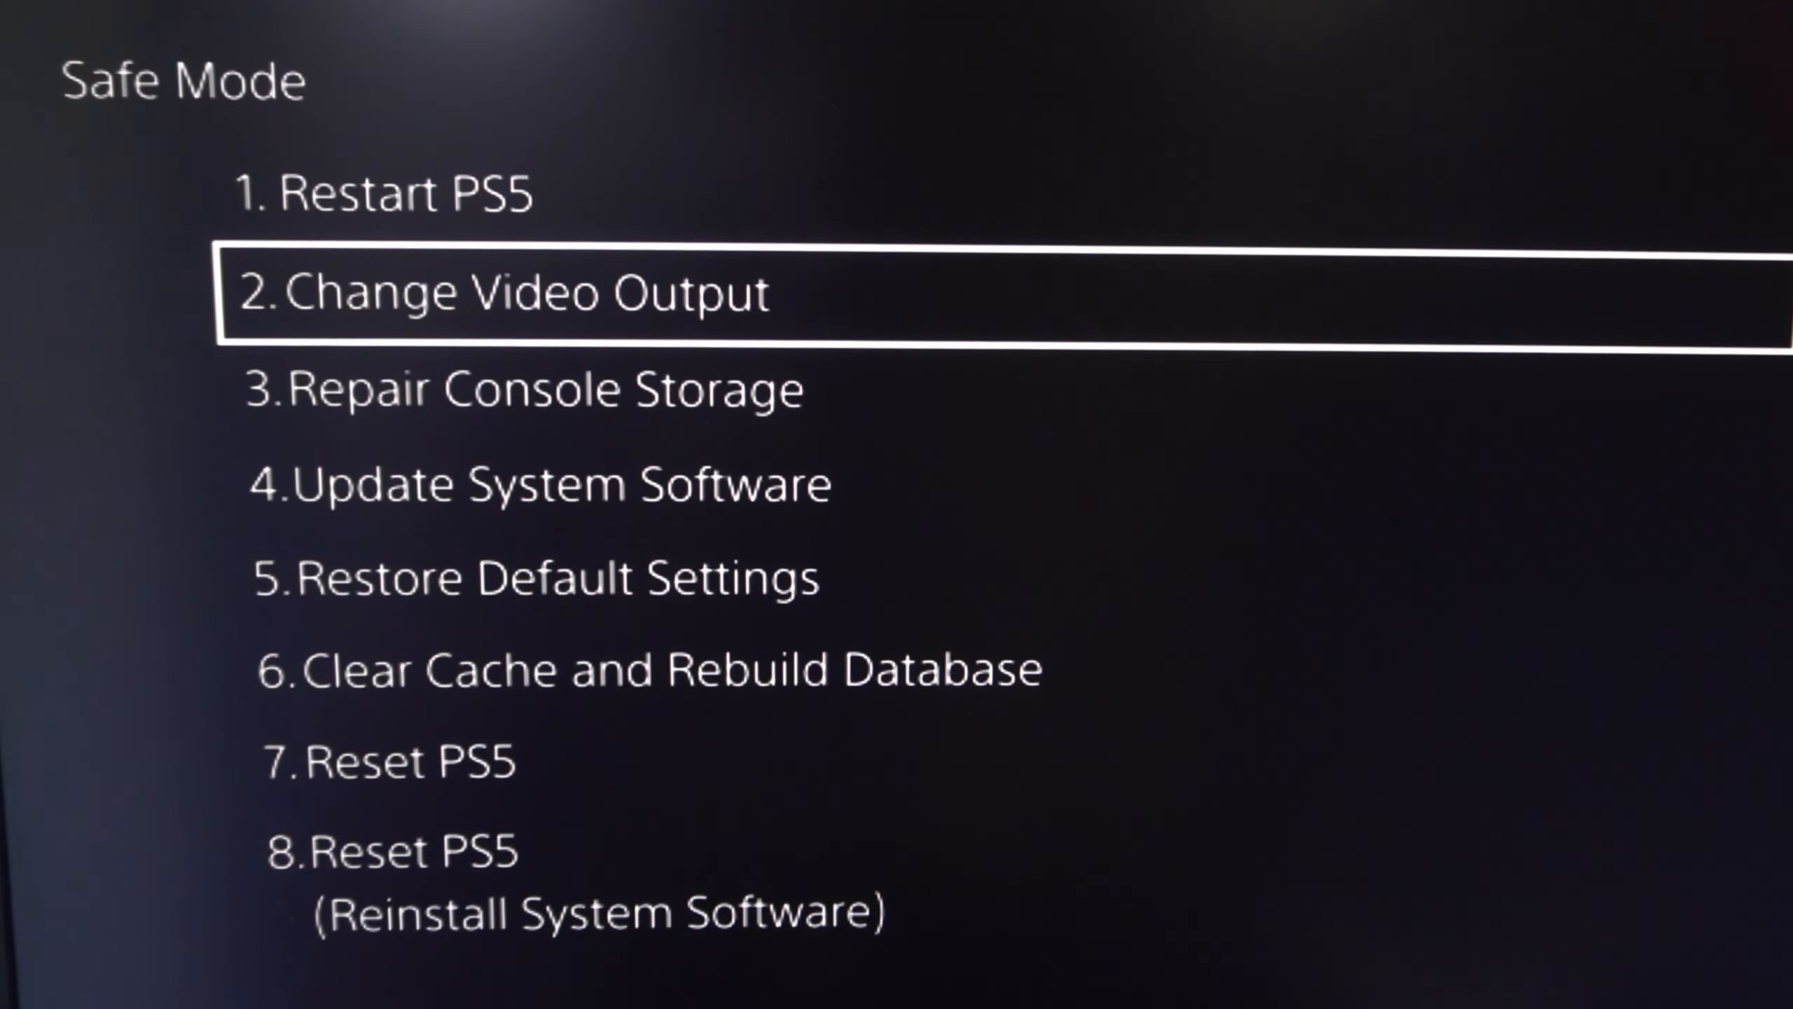
Step: Move down to 6. Clear Cache and Rebuild Database and show its two sub-options
key(Down)
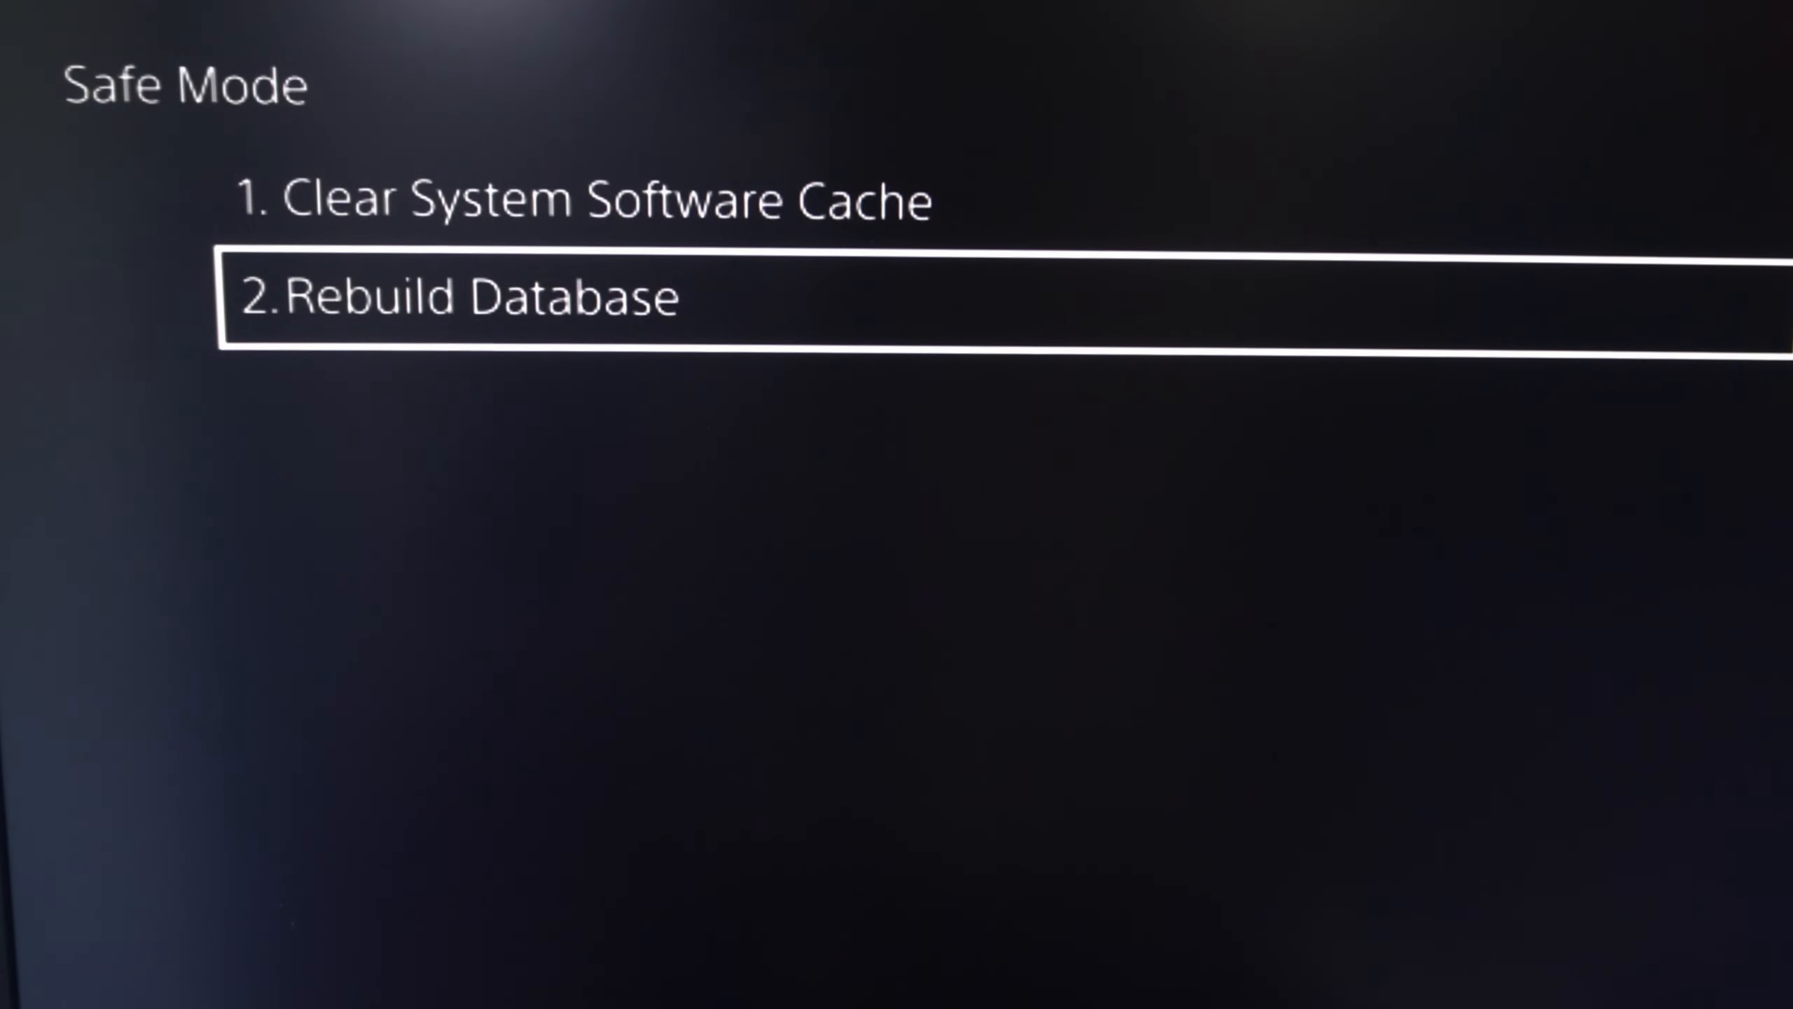
scroll(down, 3)
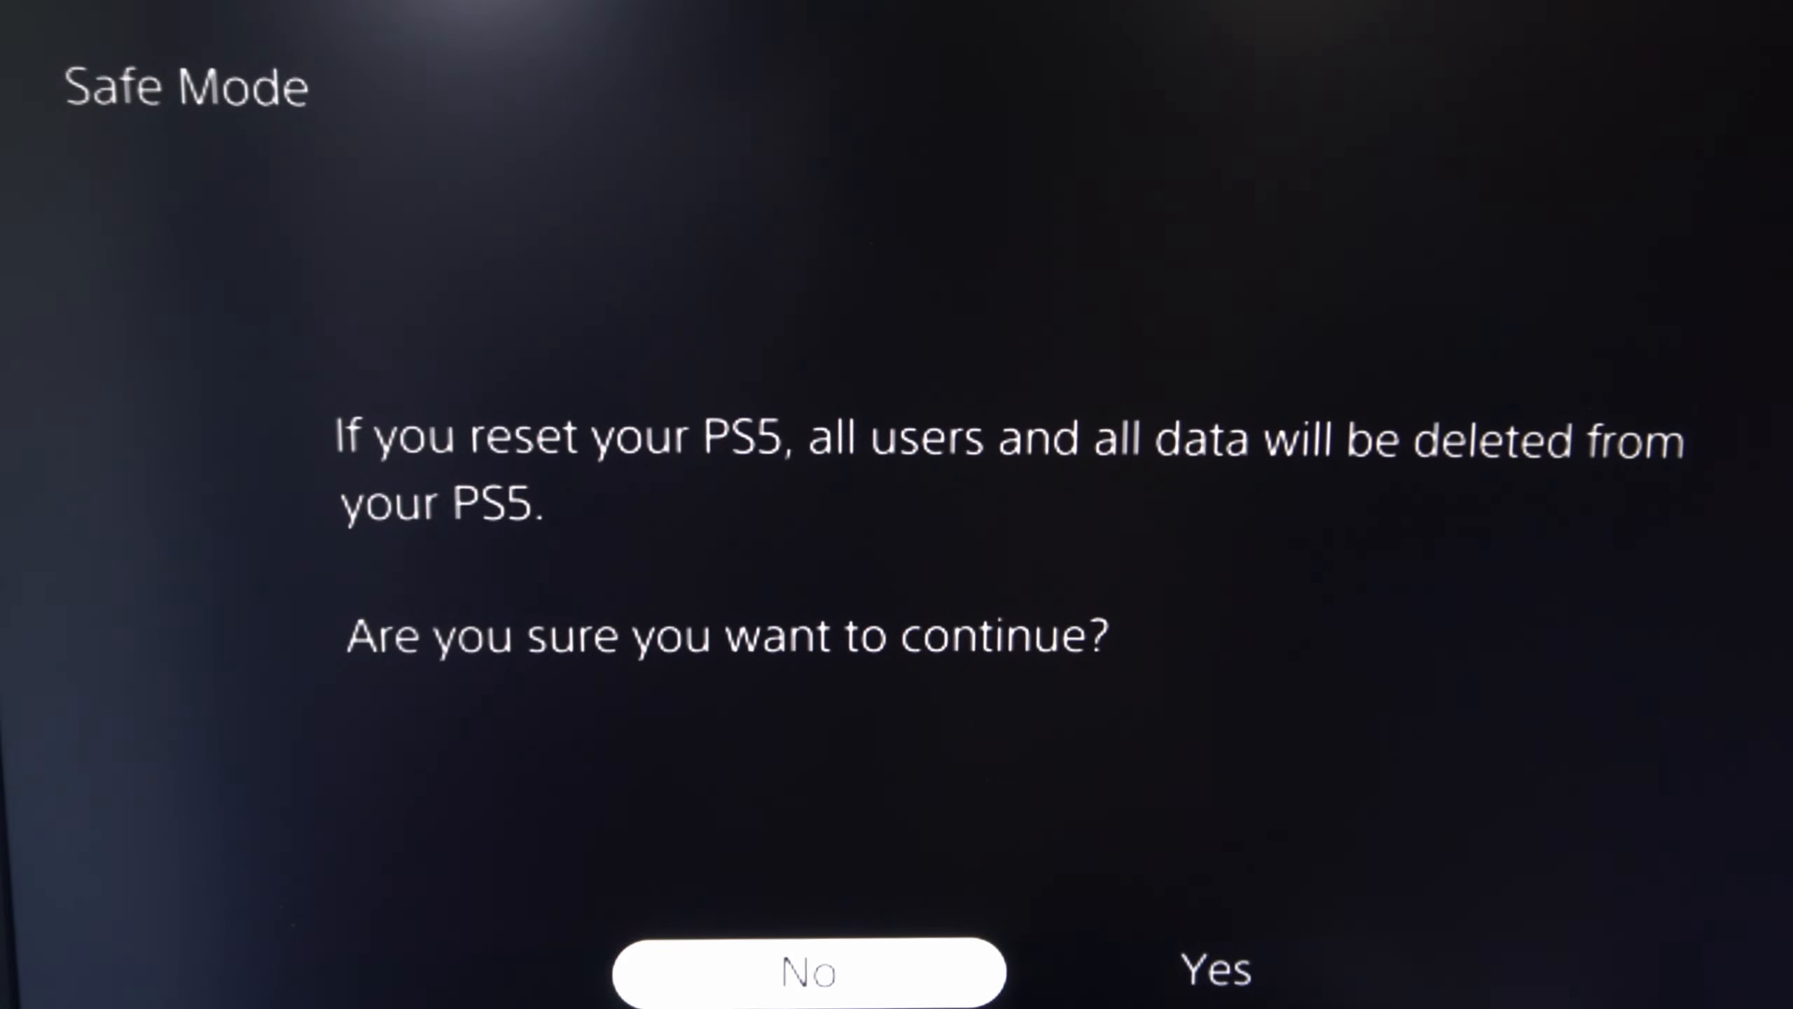
Step: Choose No on the Reset PS5 data-deletion warning, returning to the Safe Mode menu
click(807, 971)
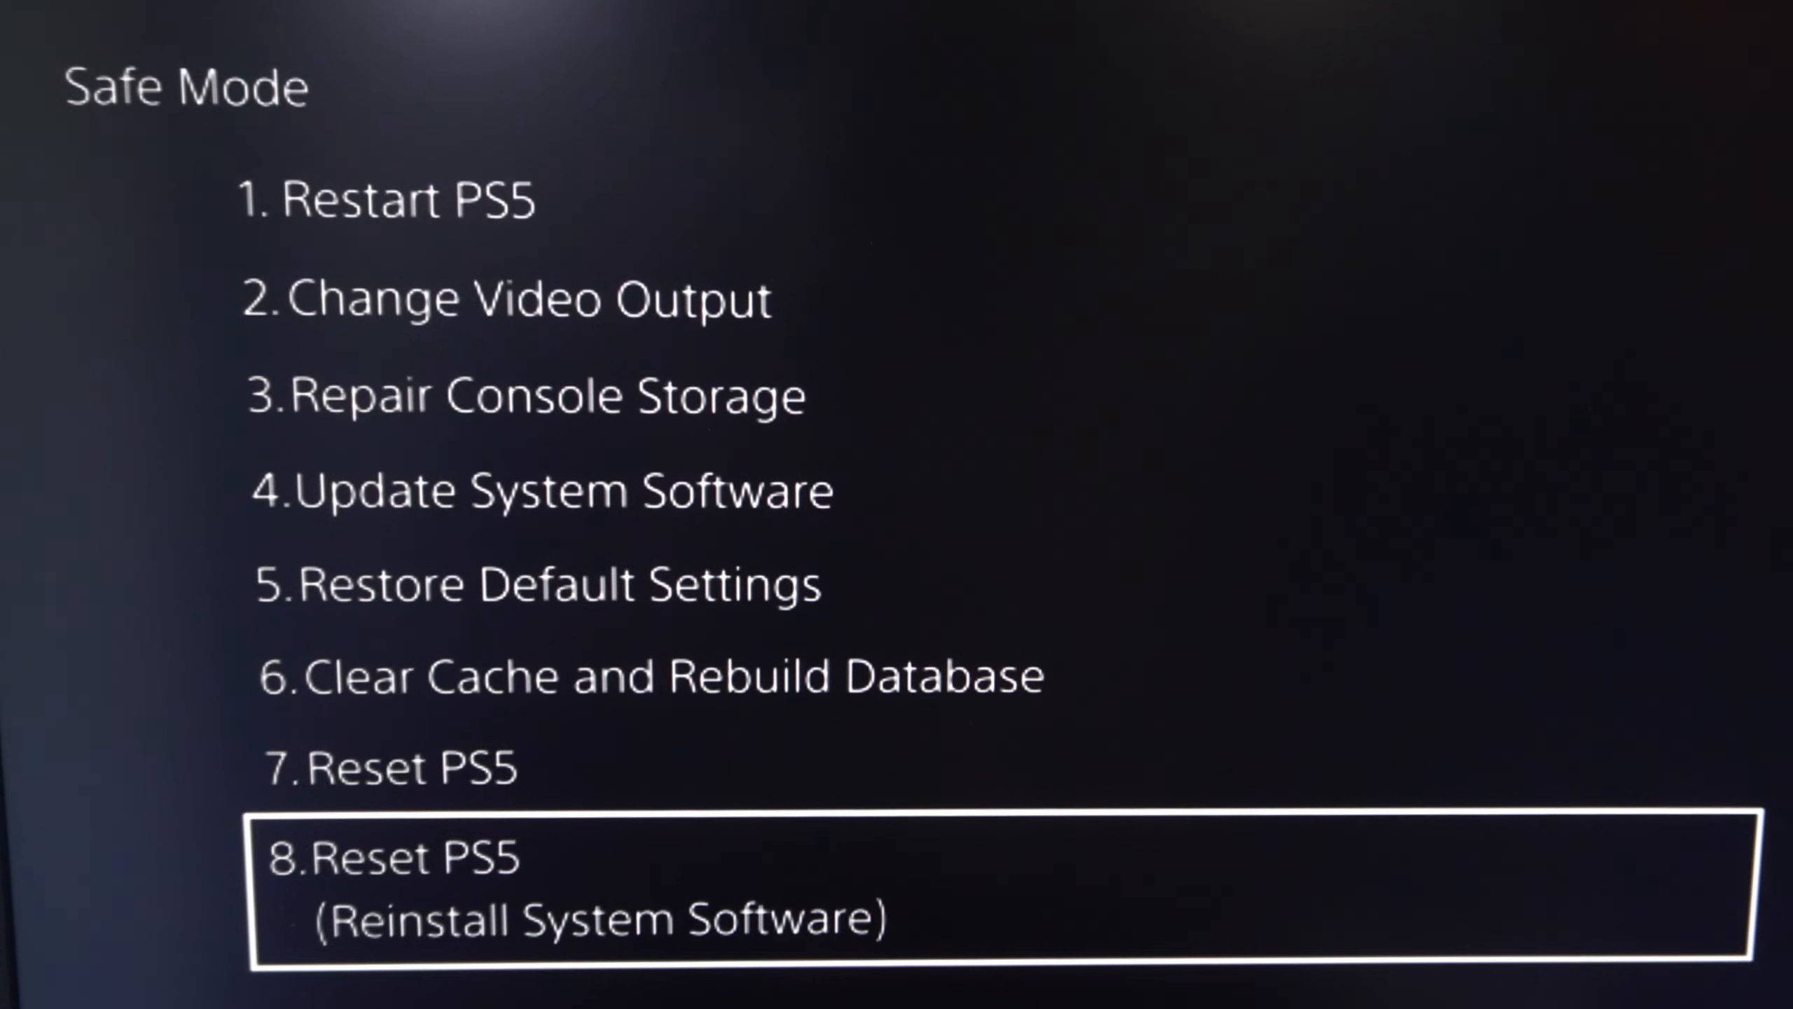